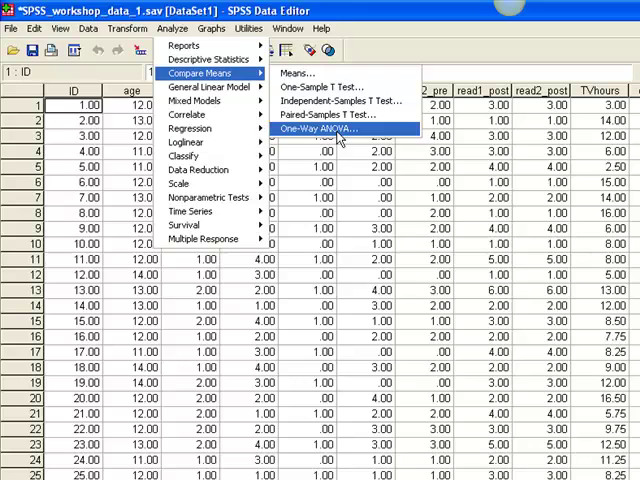
Launch the One-Way ANOVA procedure from Analyze > Compare Means.
{"action": "left_click", "coordinate": [325, 128]}
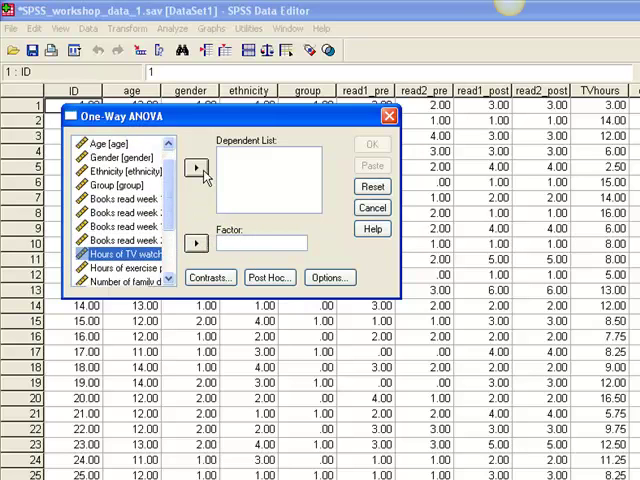
Make Hours of TV watched, Hours of exercise and books_pre the dependents, with Ethnicity as the factor.
{"action": "left_click", "coordinate": [196, 168]}
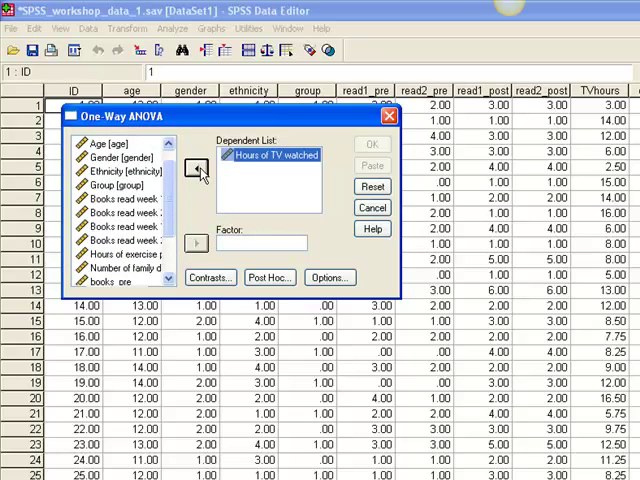
{"action": "left_click", "coordinate": [120, 254]}
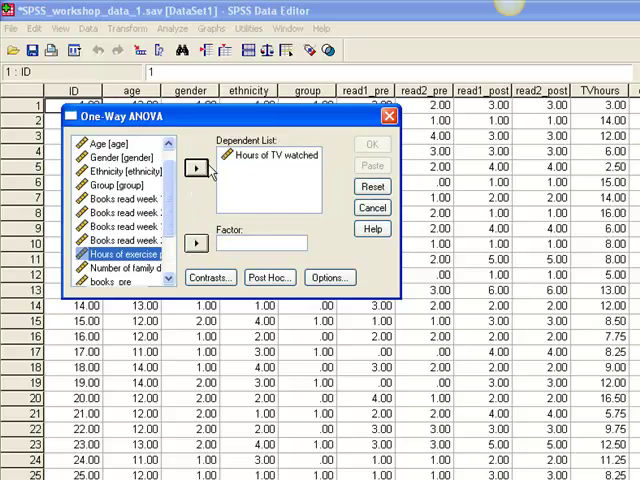
{"action": "left_click", "coordinate": [196, 167]}
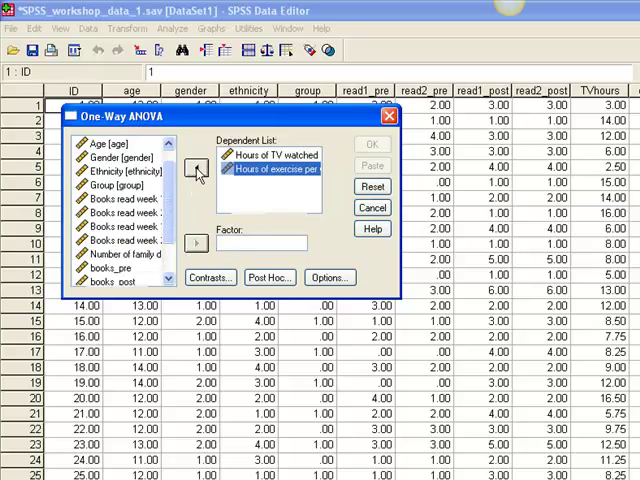
{"action": "left_click", "coordinate": [112, 267]}
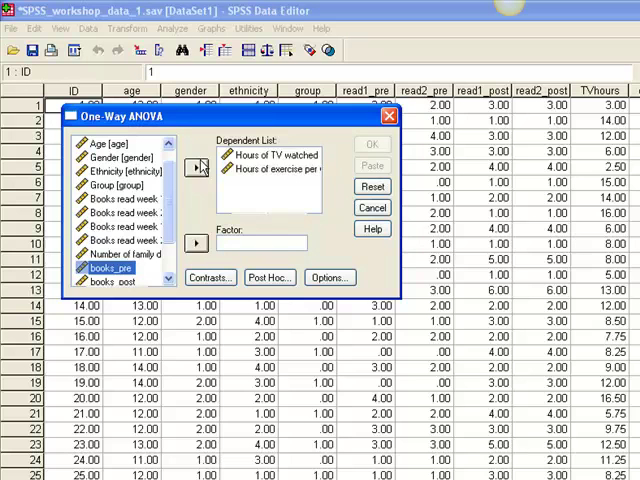
{"action": "left_click", "coordinate": [196, 167]}
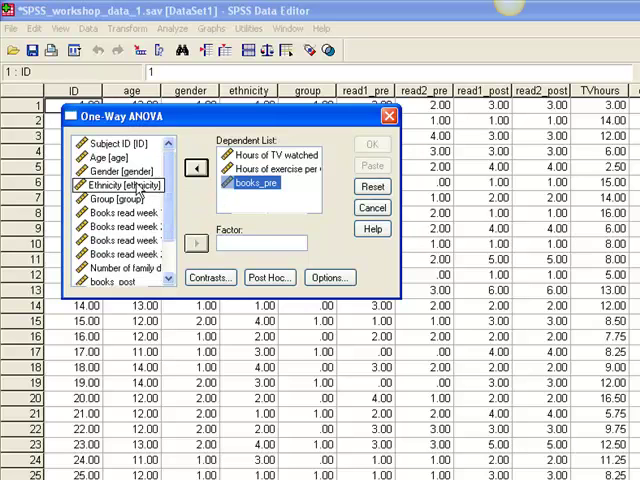
{"action": "left_click", "coordinate": [196, 243]}
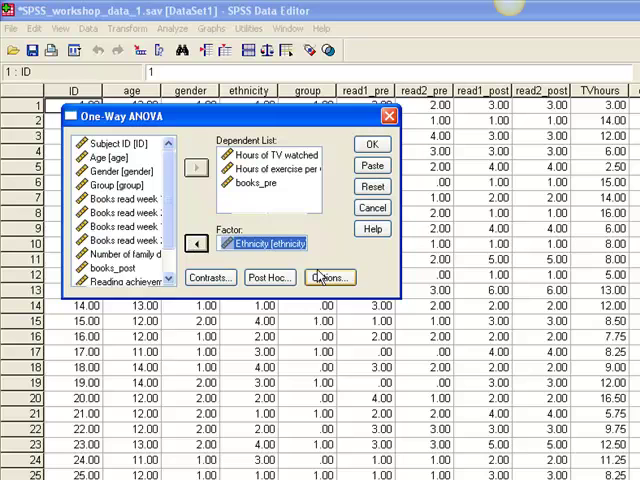
{"action": "left_click", "coordinate": [328, 278]}
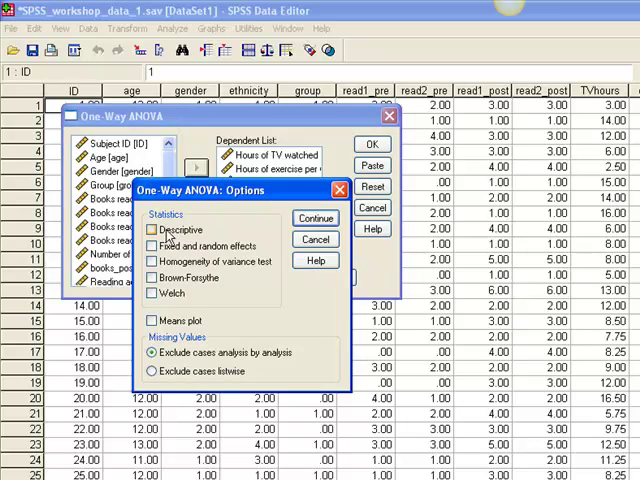
Request Descriptive statistics in the One-Way ANOVA options.
{"action": "left_click", "coordinate": [151, 230]}
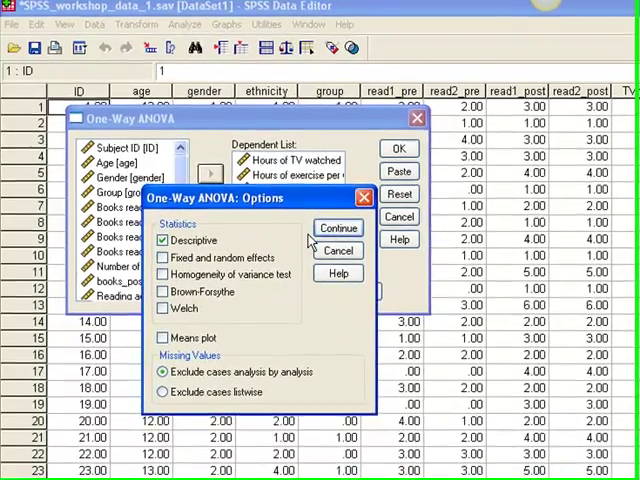
{"action": "left_click", "coordinate": [337, 228]}
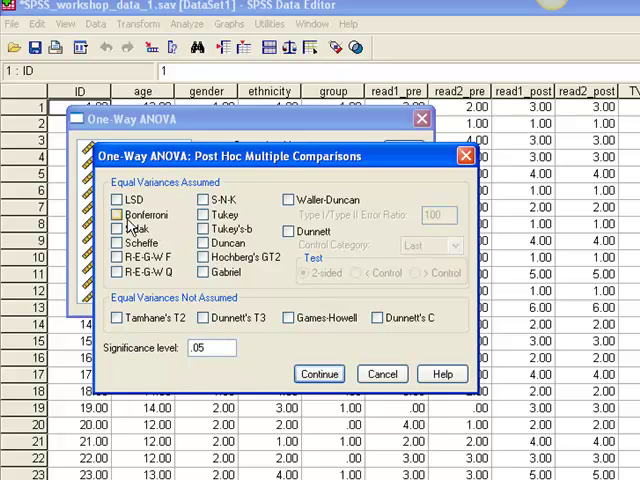
Choose Bonferroni post hoc comparisons and run the One-Way ANOVA.
{"action": "left_click", "coordinate": [120, 214]}
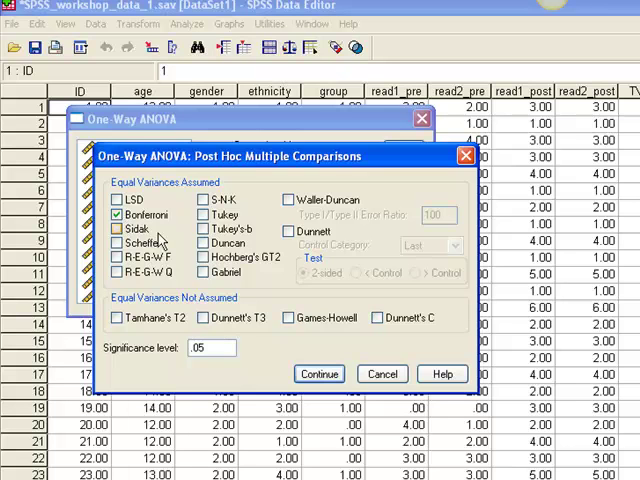
{"action": "left_click", "coordinate": [318, 374]}
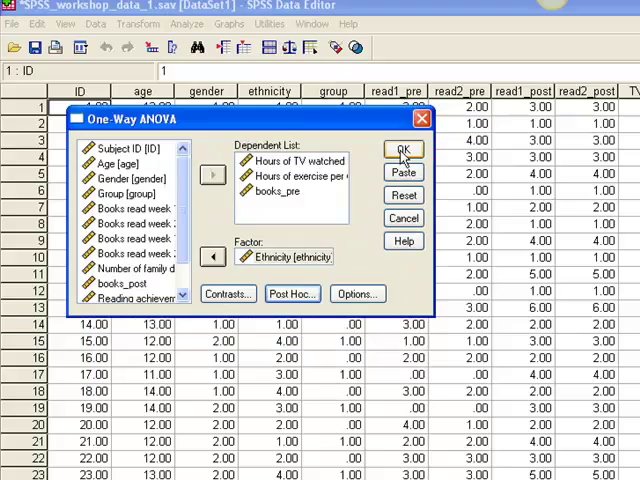
{"action": "left_click", "coordinate": [402, 149]}
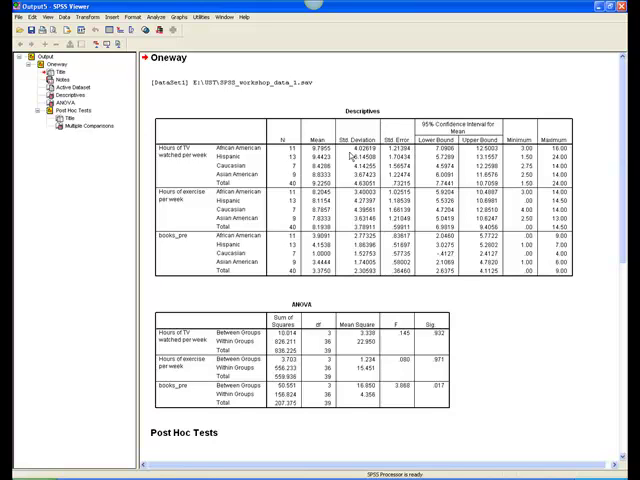
{"action": "mouse_move", "coordinate": [262, 288]}
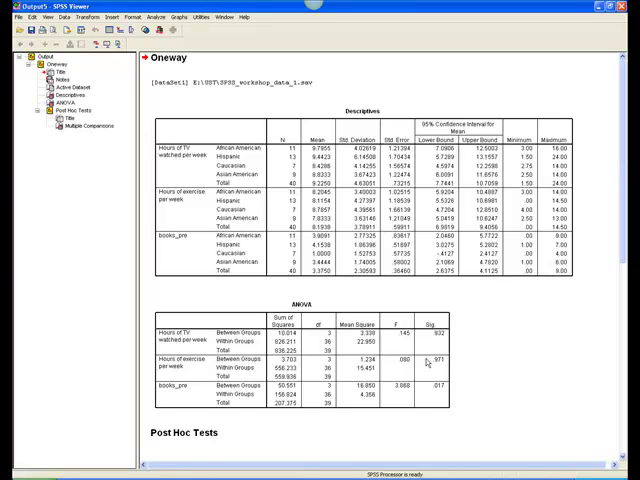
{"action": "mouse_move", "coordinate": [427, 362]}
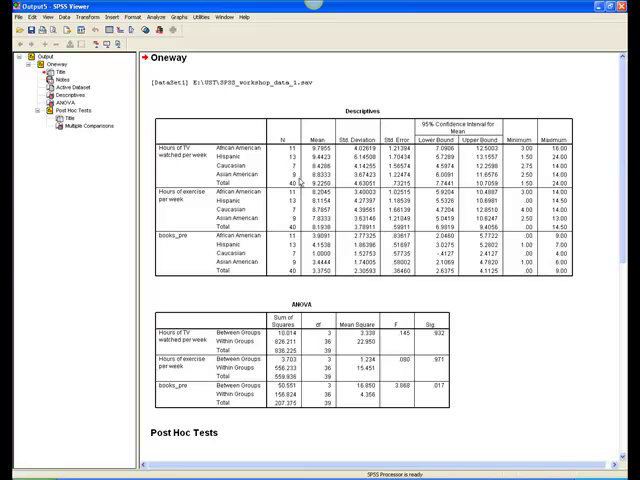
{"action": "mouse_move", "coordinate": [285, 205]}
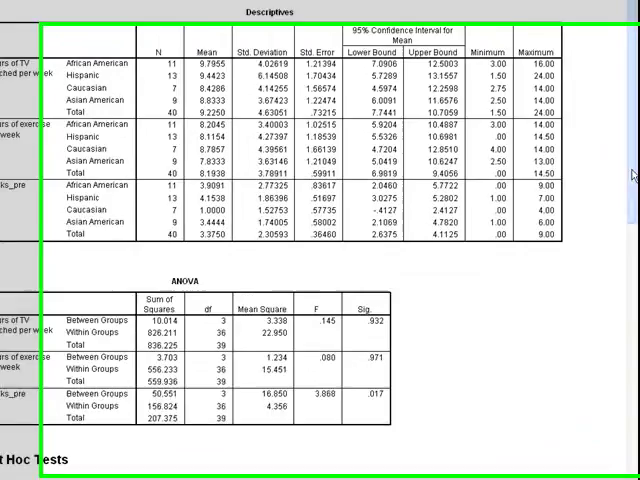
Scroll the Viewer down to the Bonferroni Multiple Comparisons table for ethnicity.
{"action": "scroll", "scroll_direction": "down", "scroll_amount": 3}
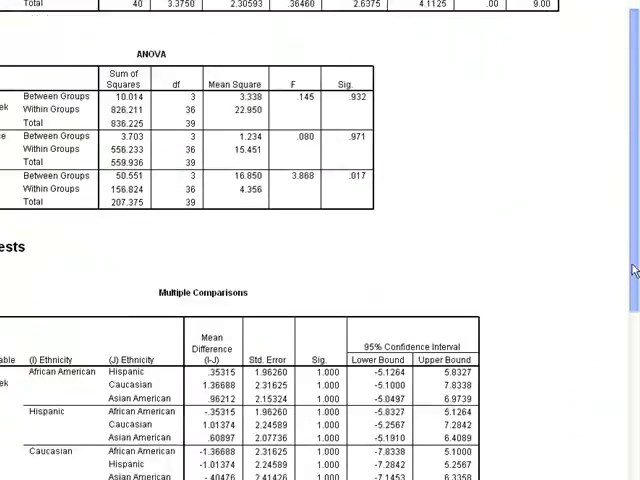
{"action": "scroll", "scroll_direction": "down", "scroll_amount": 3}
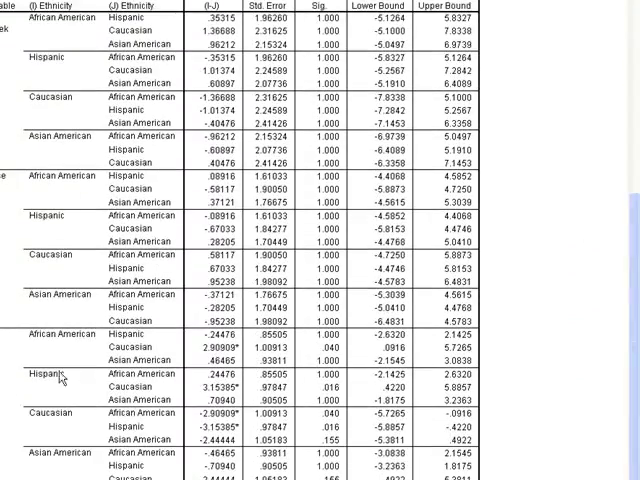